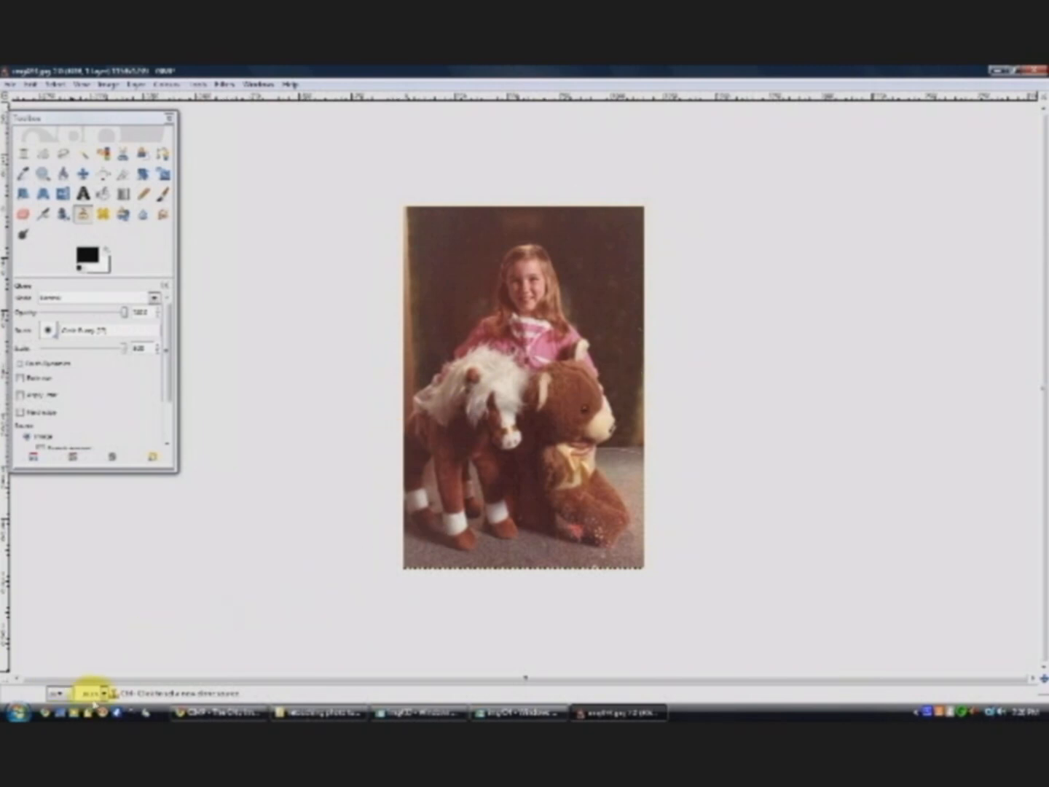
# Magnify the scanned photo to a closer zoom level and scroll to inspect the dust specks.
pyautogui.click(89, 691)
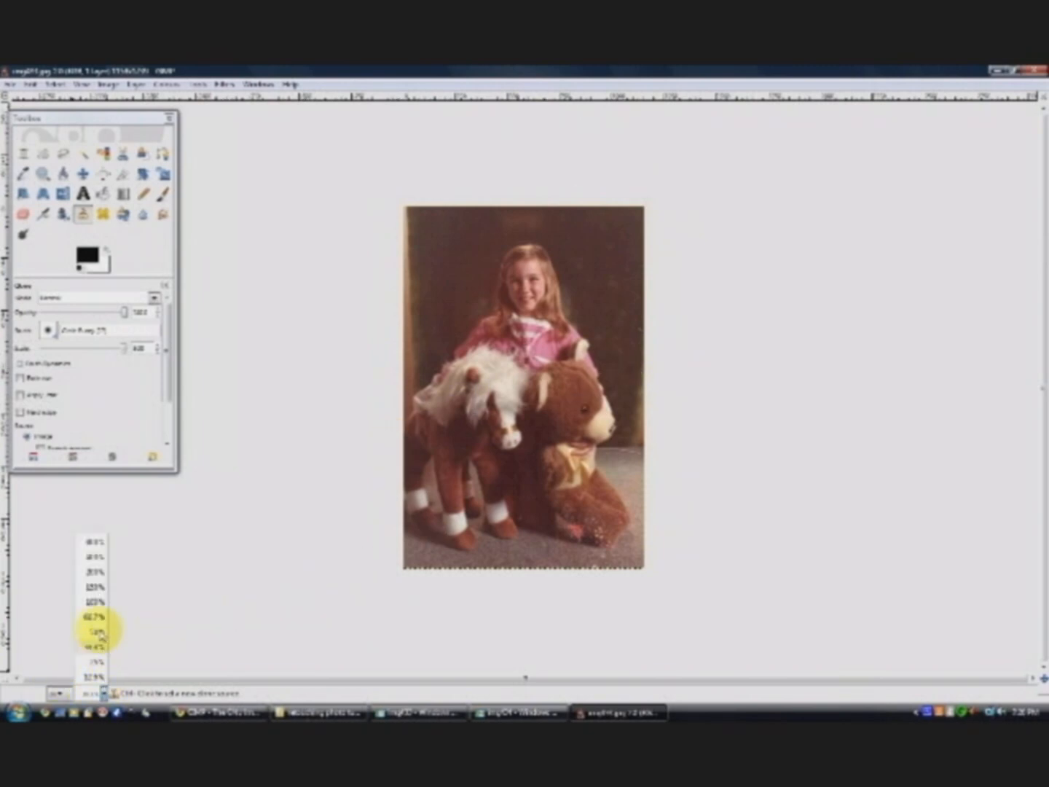
pyautogui.click(93, 628)
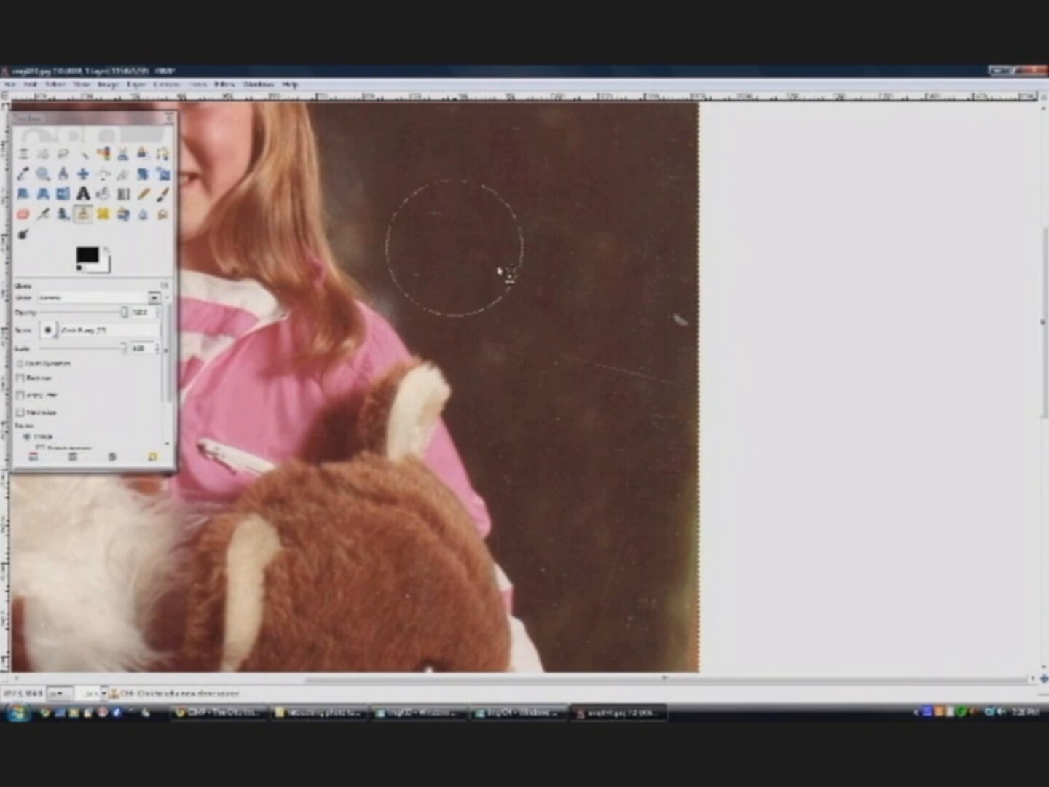
pyautogui.scroll(-3)
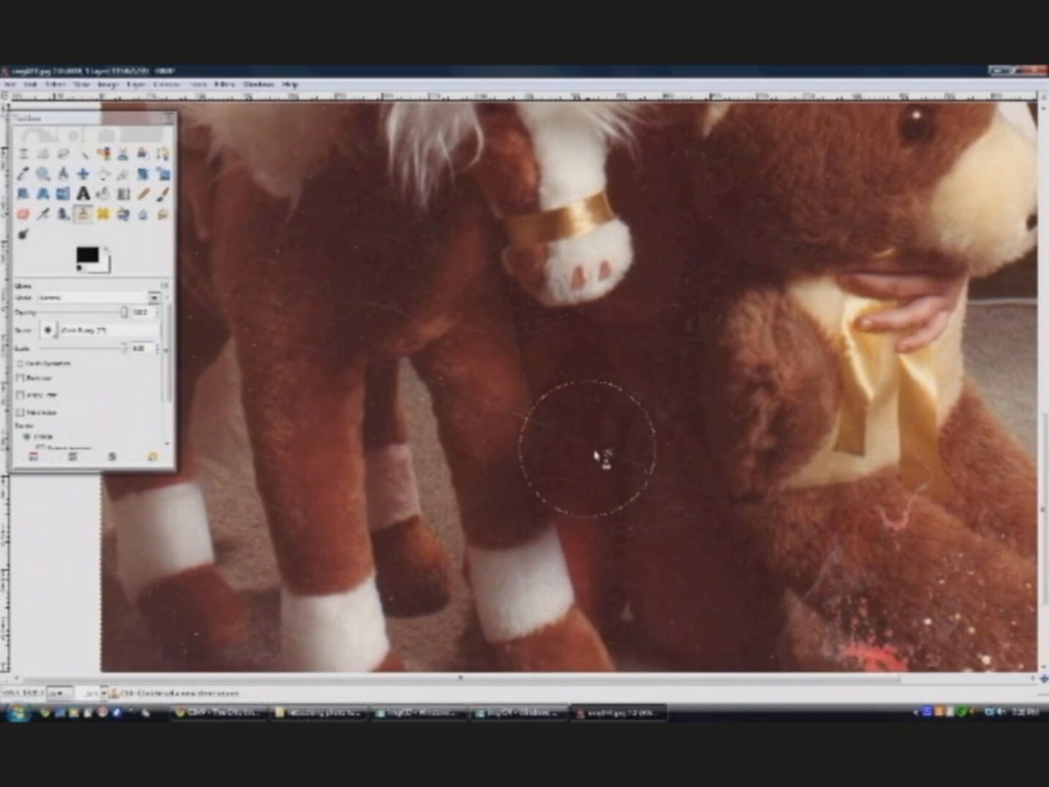
pyautogui.moveTo(773, 495)
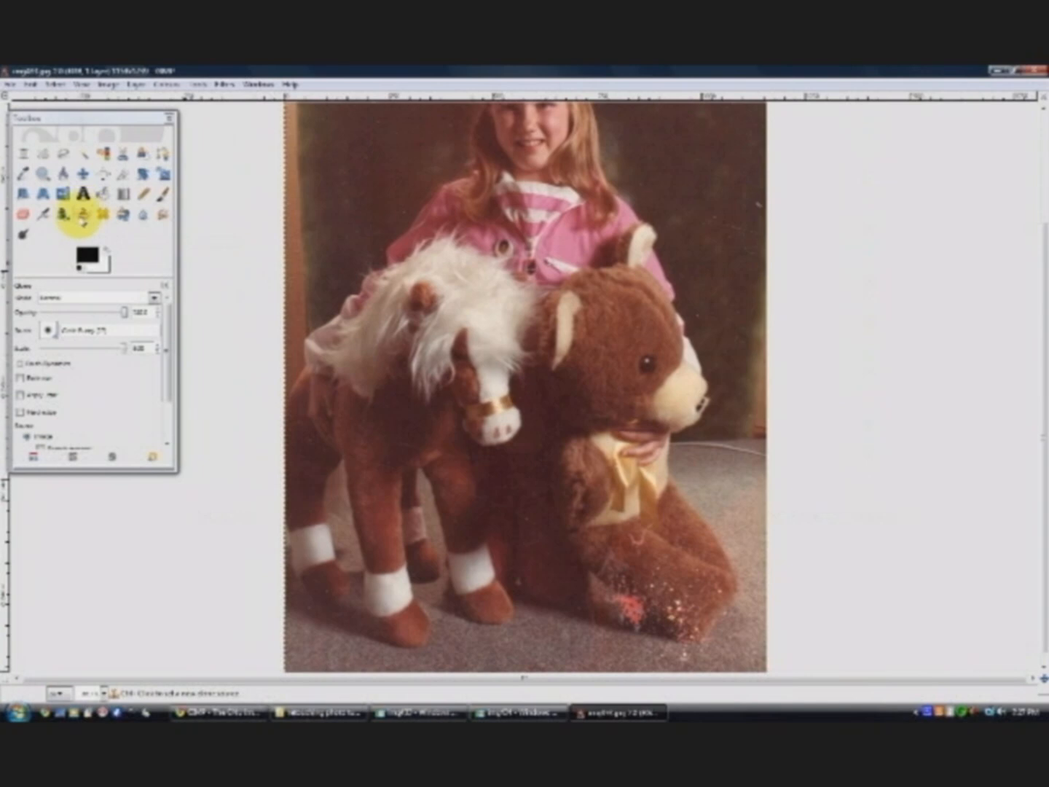
pyautogui.moveTo(79, 213)
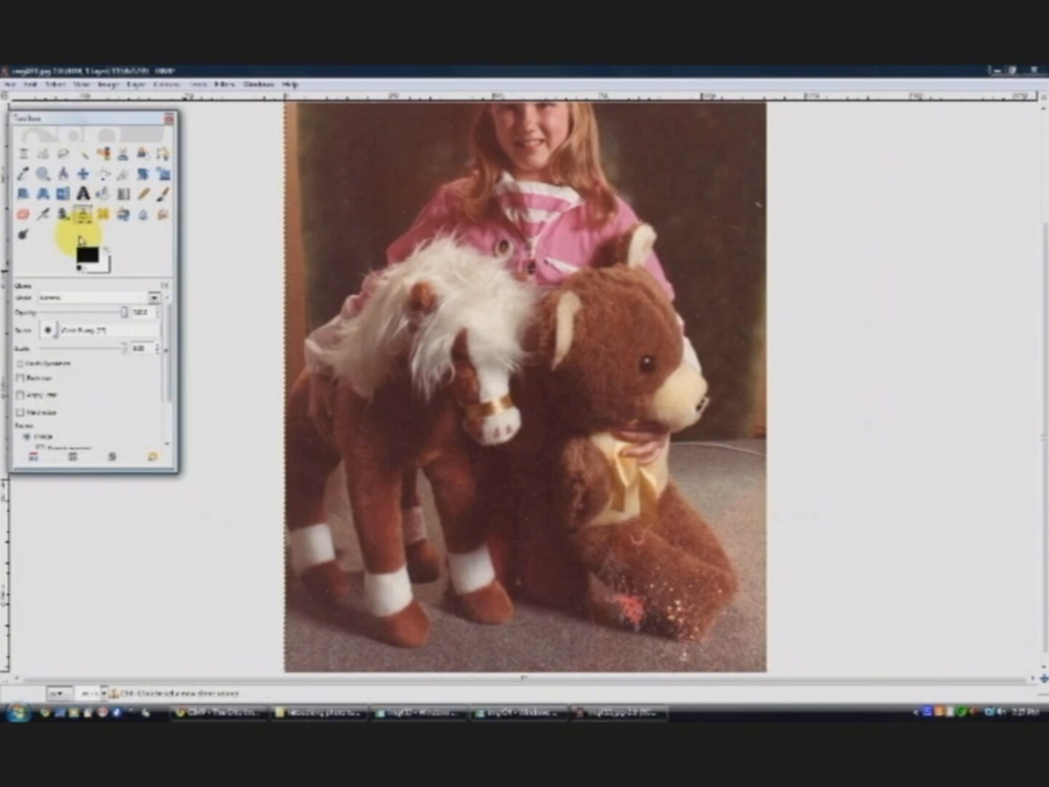
pyautogui.moveTo(740, 495)
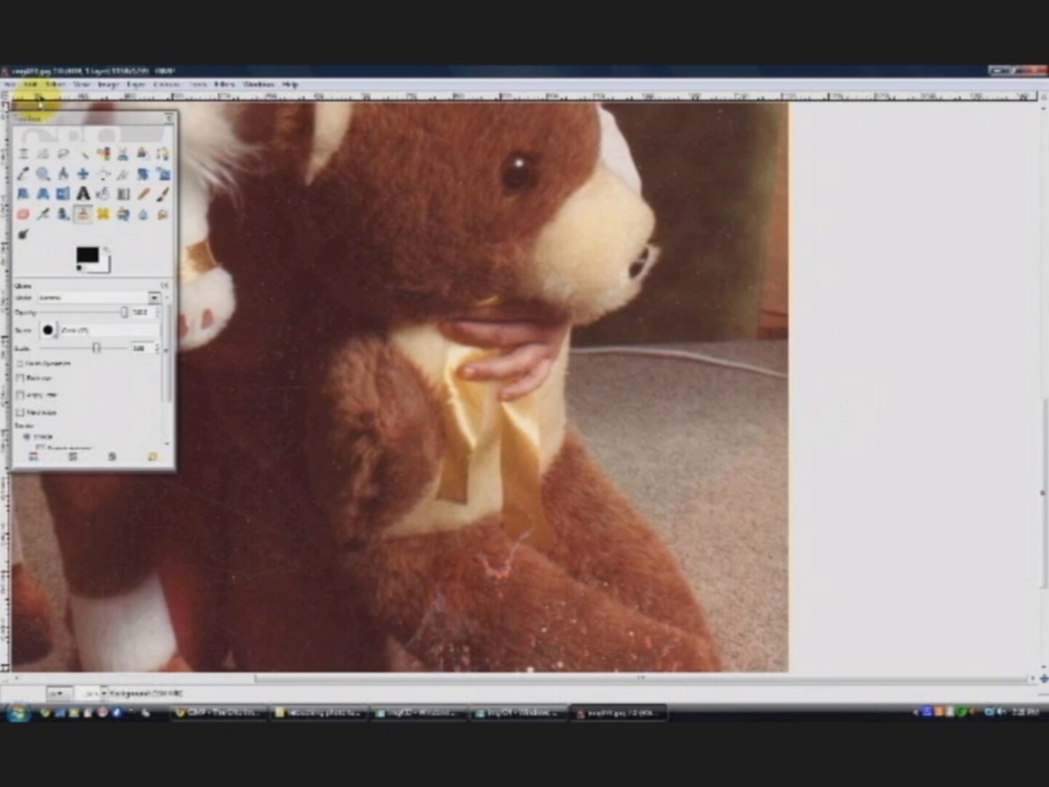
# Choose a softer, fuzzy brush for the Heal tool from the brush selector.
pyautogui.click(46, 329)
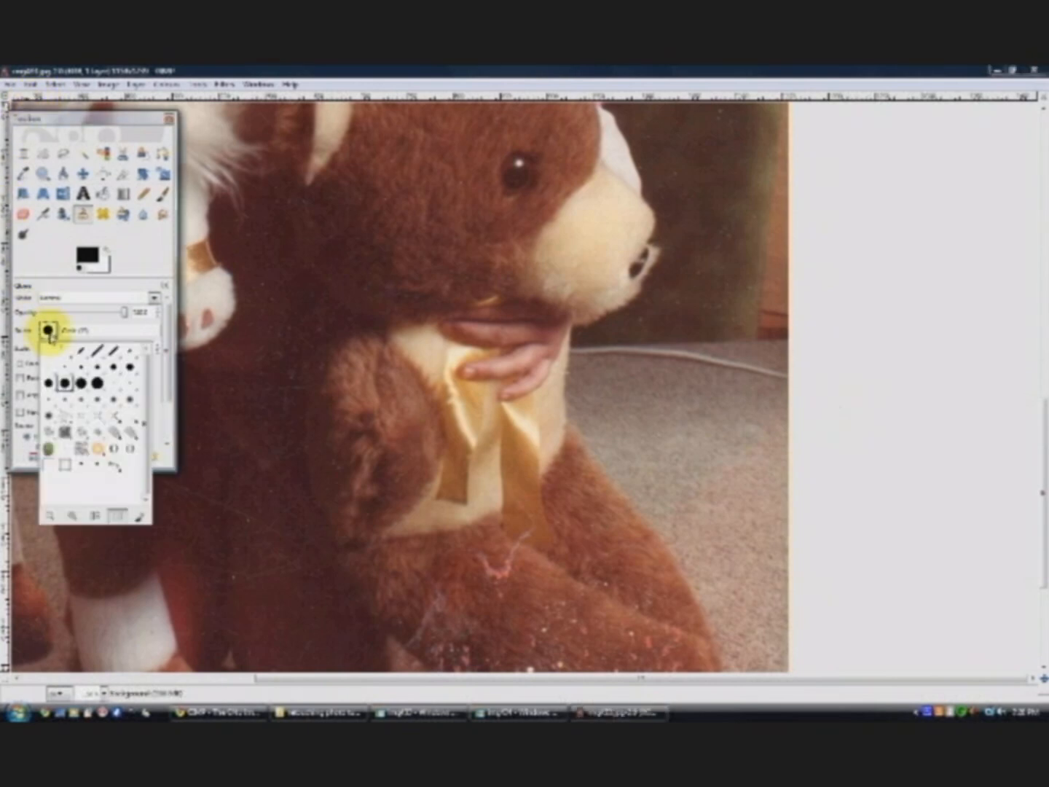
pyautogui.click(113, 402)
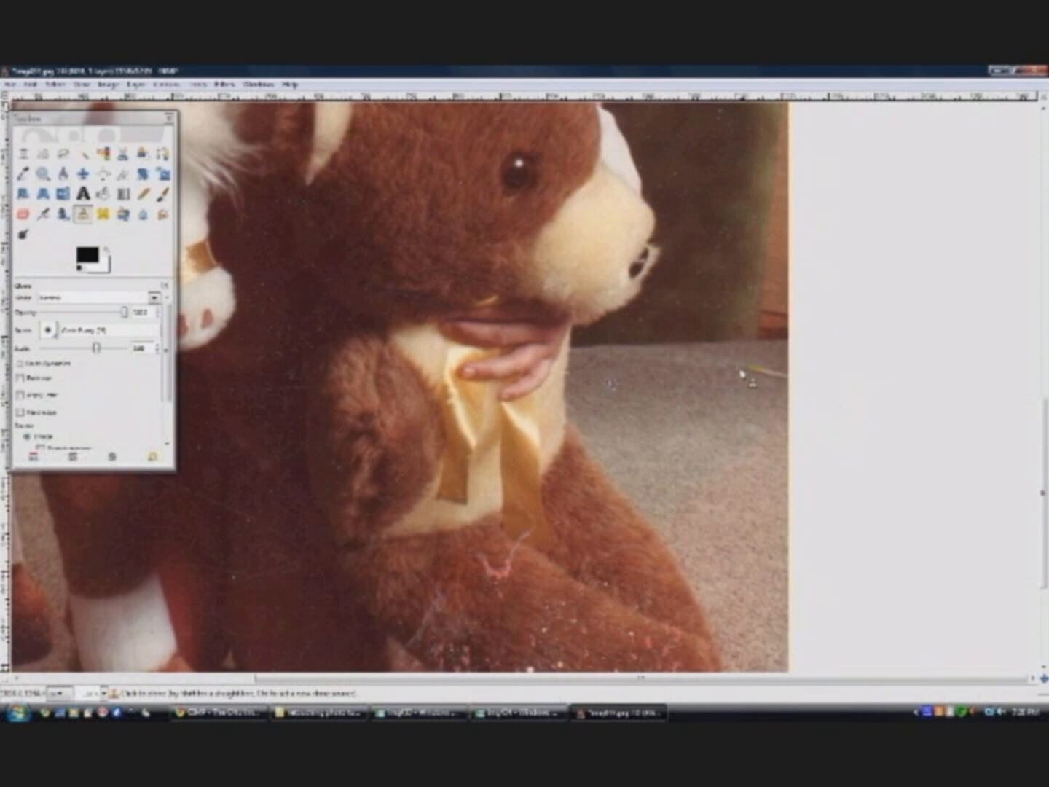
pyautogui.moveTo(740, 370)
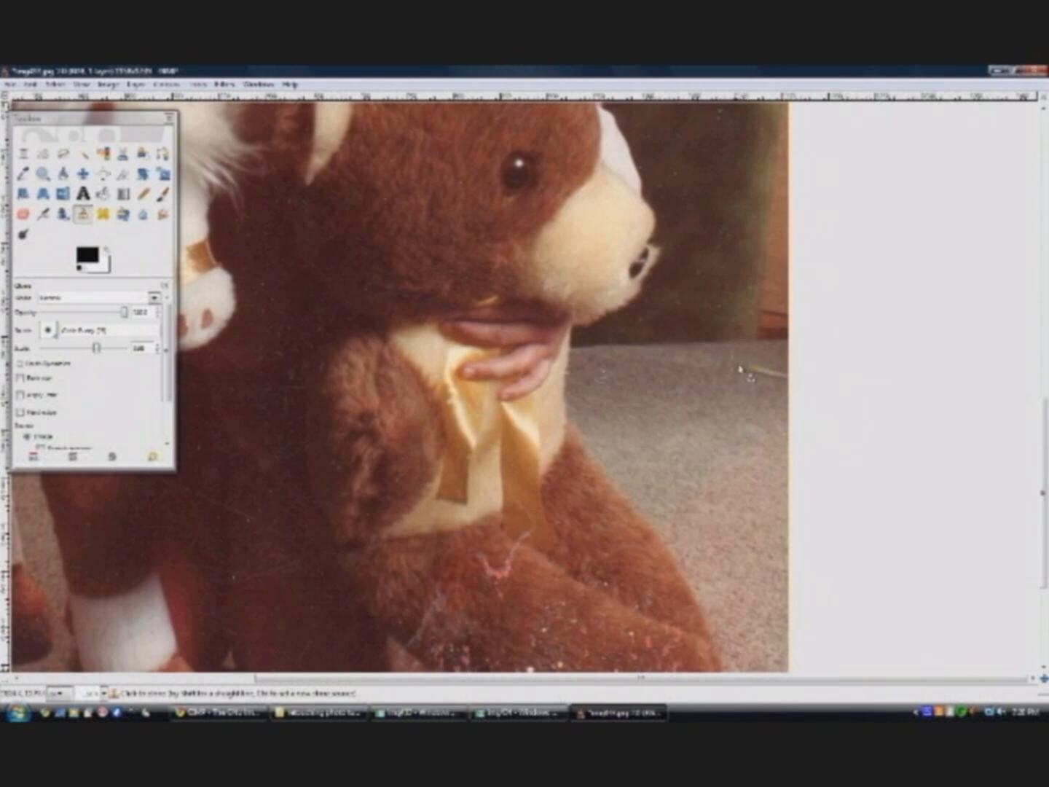
pyautogui.moveTo(721, 372)
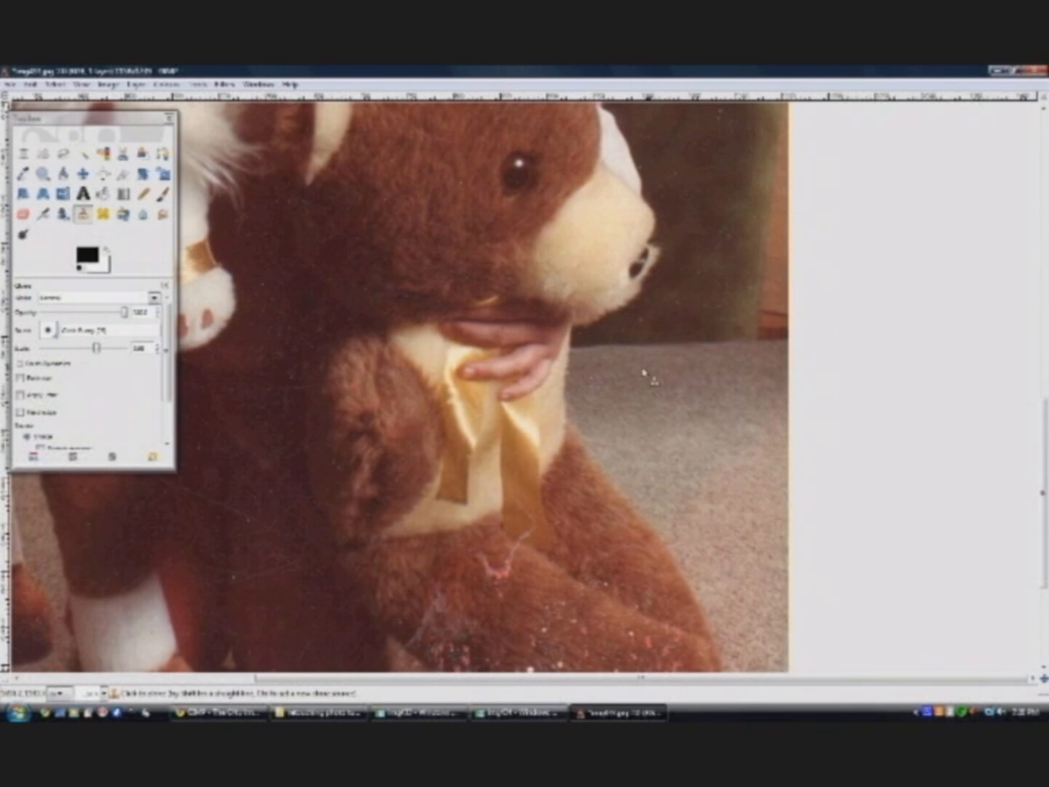
pyautogui.moveTo(702, 390)
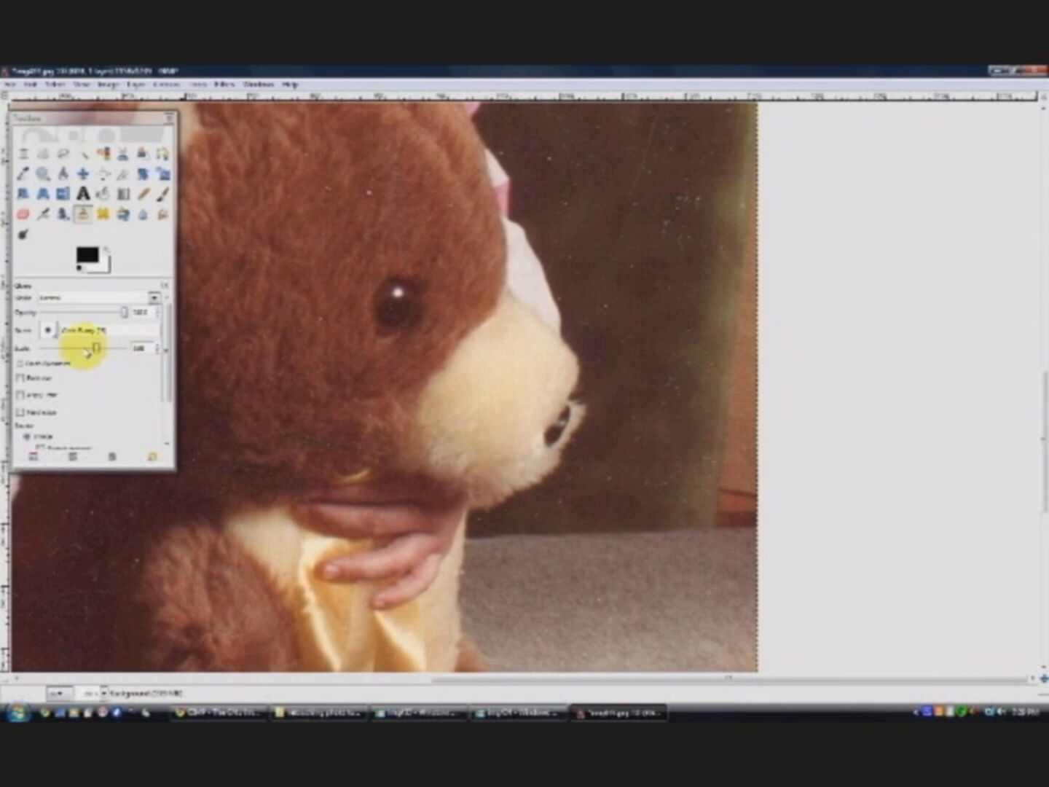
# Resize the healing brush with the Scale slider for the background specks near the bear's head.
pyautogui.click(597, 420)
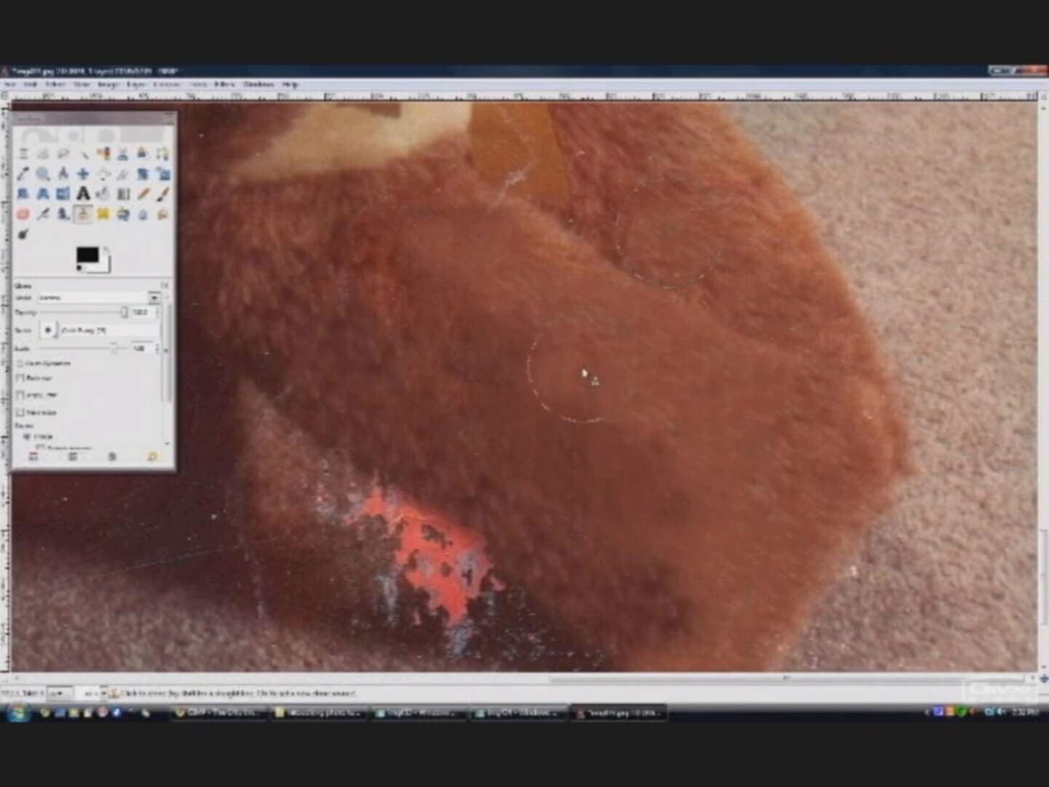
pyautogui.moveTo(259, 415)
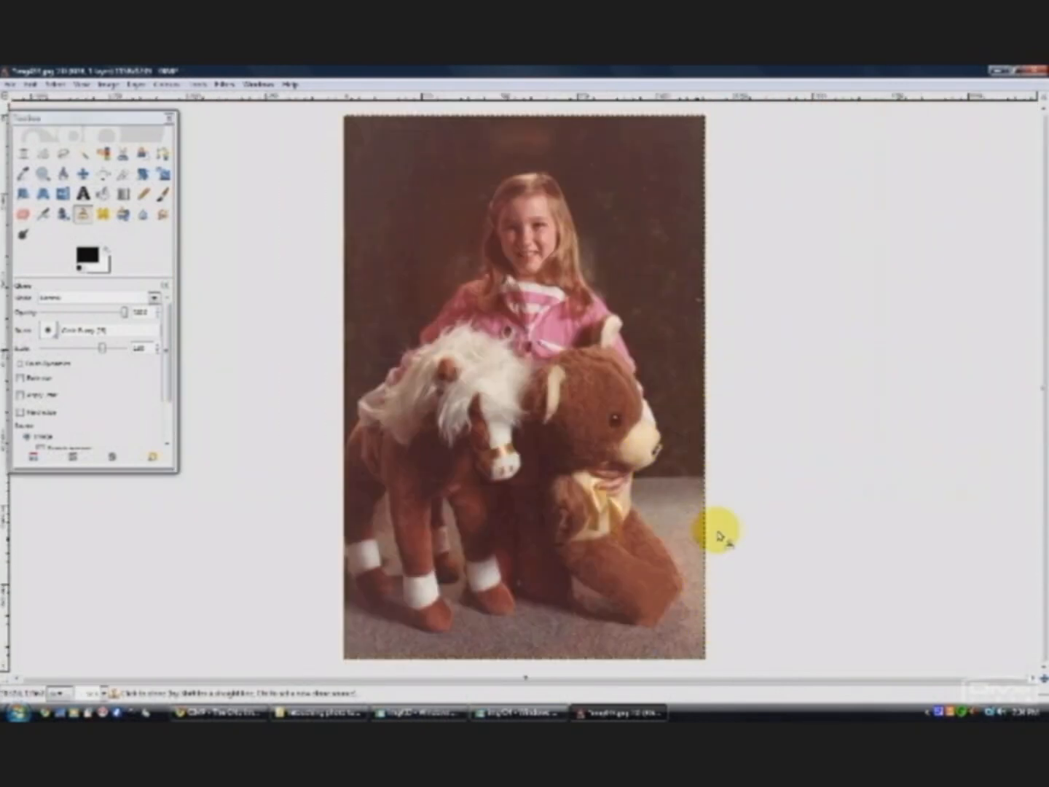
# Zoom in on the dark background above the girl and bring up the Filters menu.
pyautogui.click(550, 284)
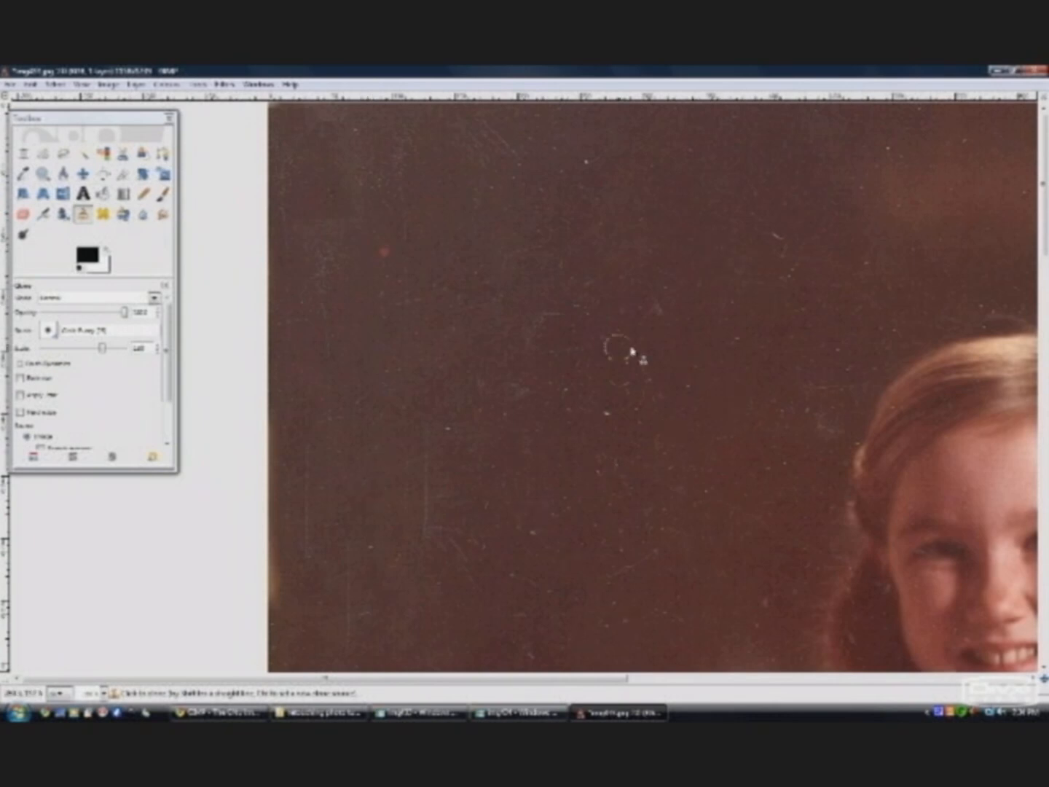
pyautogui.click(230, 85)
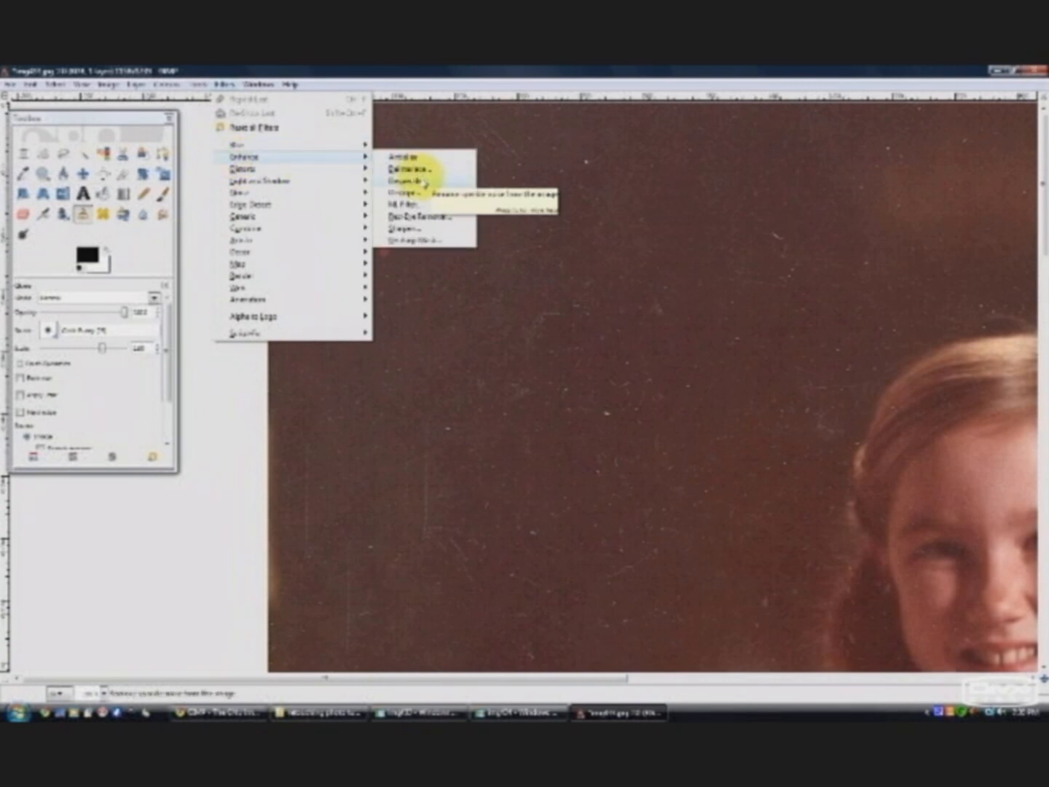
pyautogui.moveTo(408, 179)
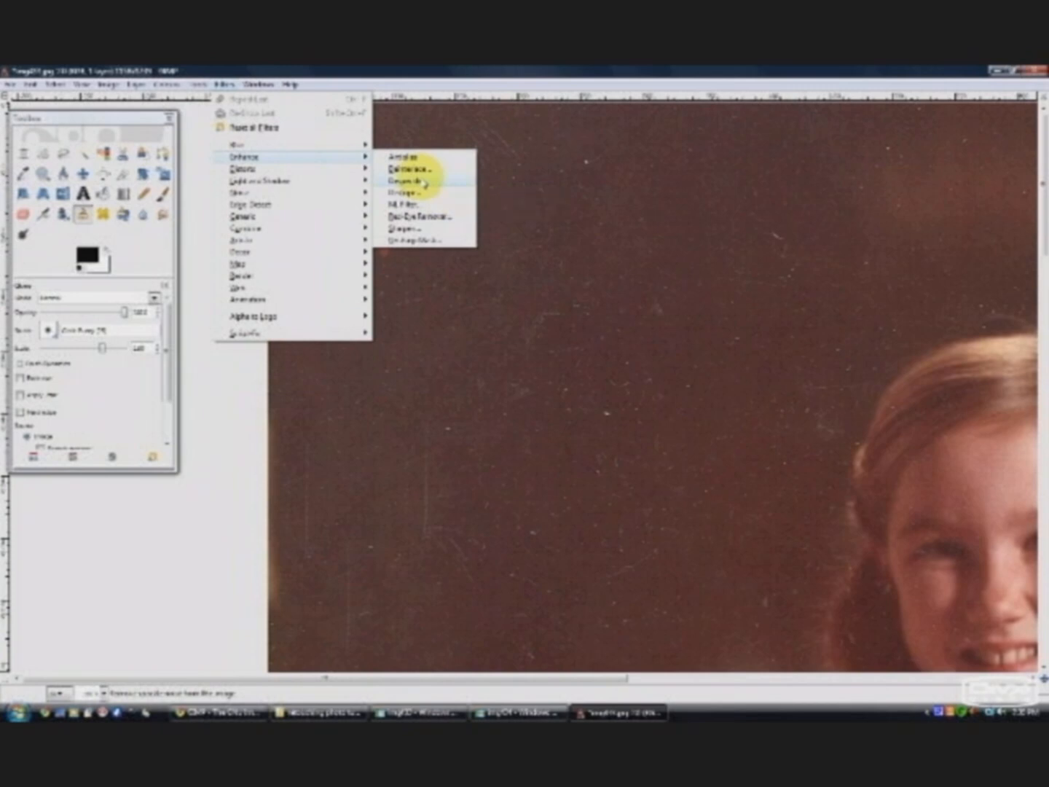
# Bring up the Despeckle filter settings with a preview of the dusty background.
pyautogui.click(405, 178)
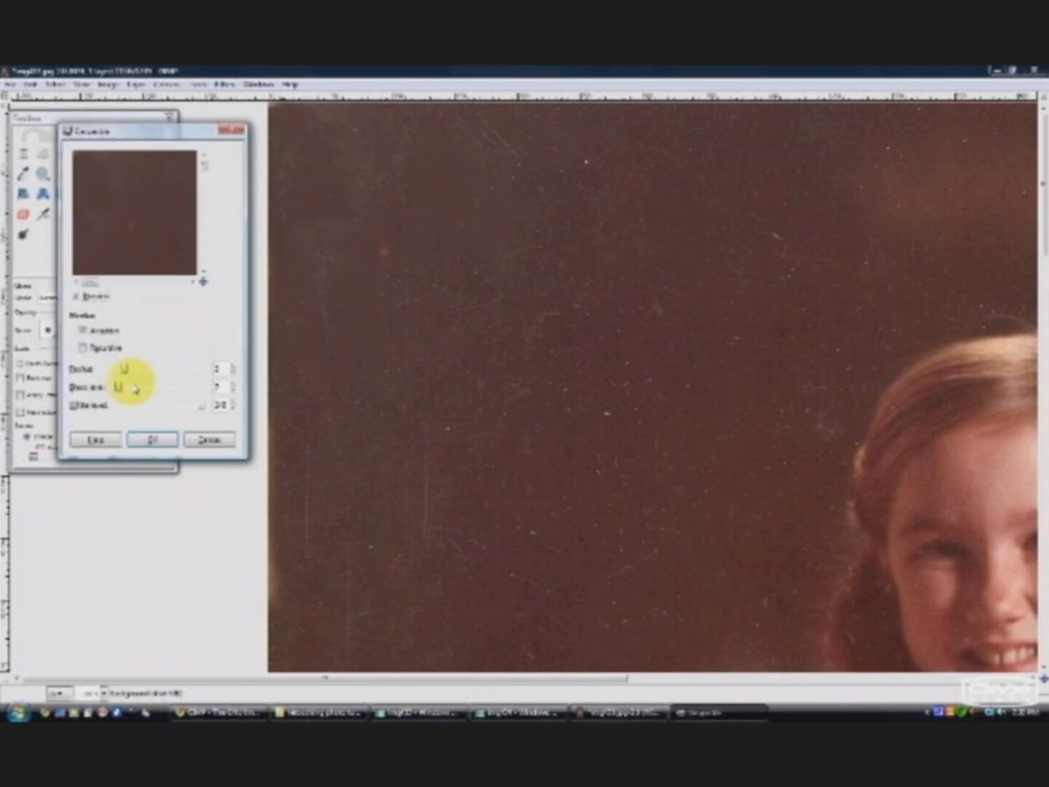
pyautogui.moveTo(182, 357)
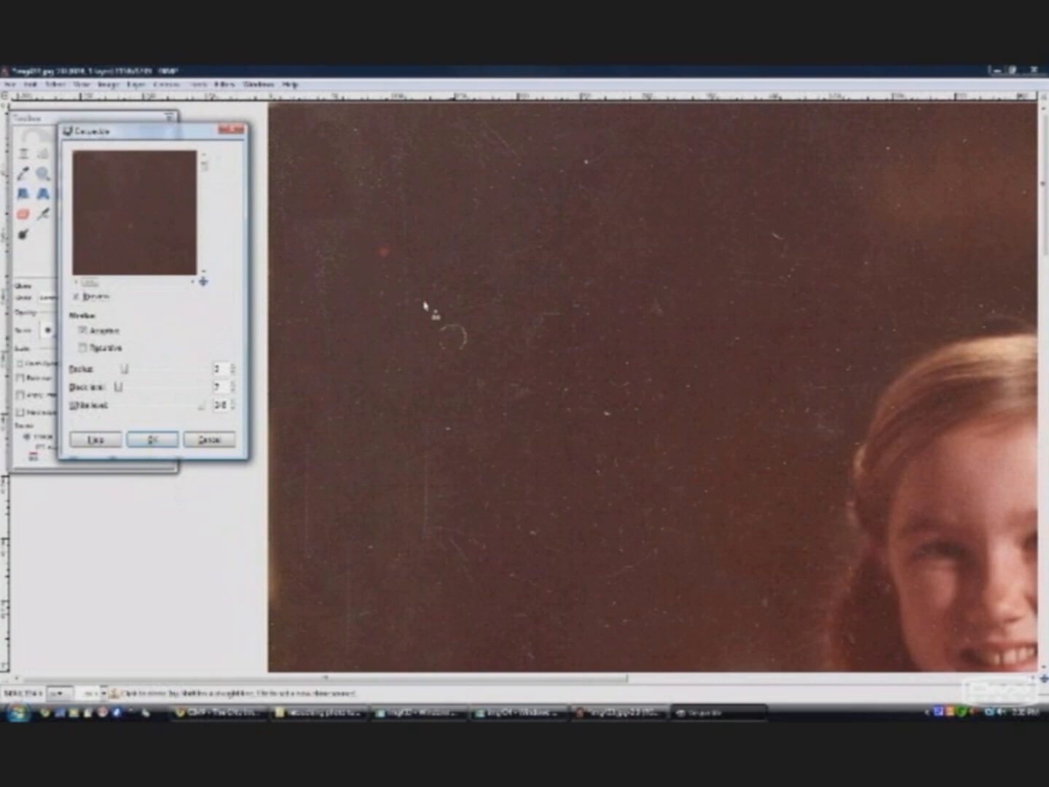
pyautogui.click(150, 440)
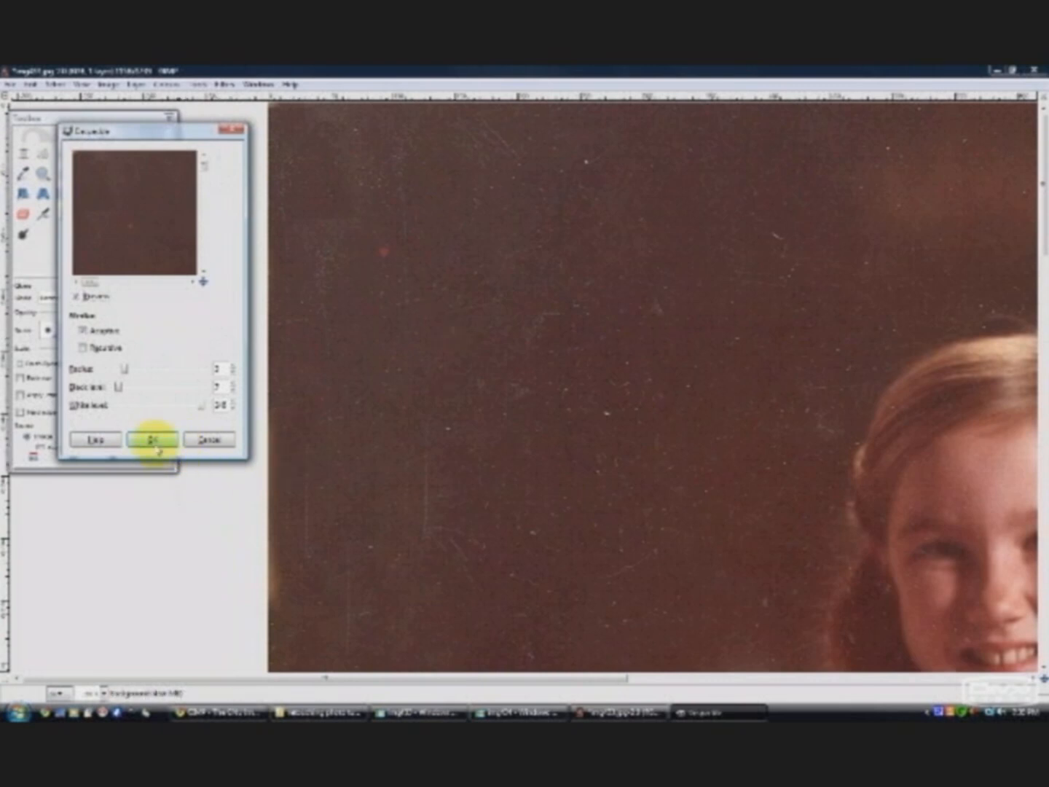
# Apply the Despeckle filter to clear the dust specks from the photo.
pyautogui.click(151, 440)
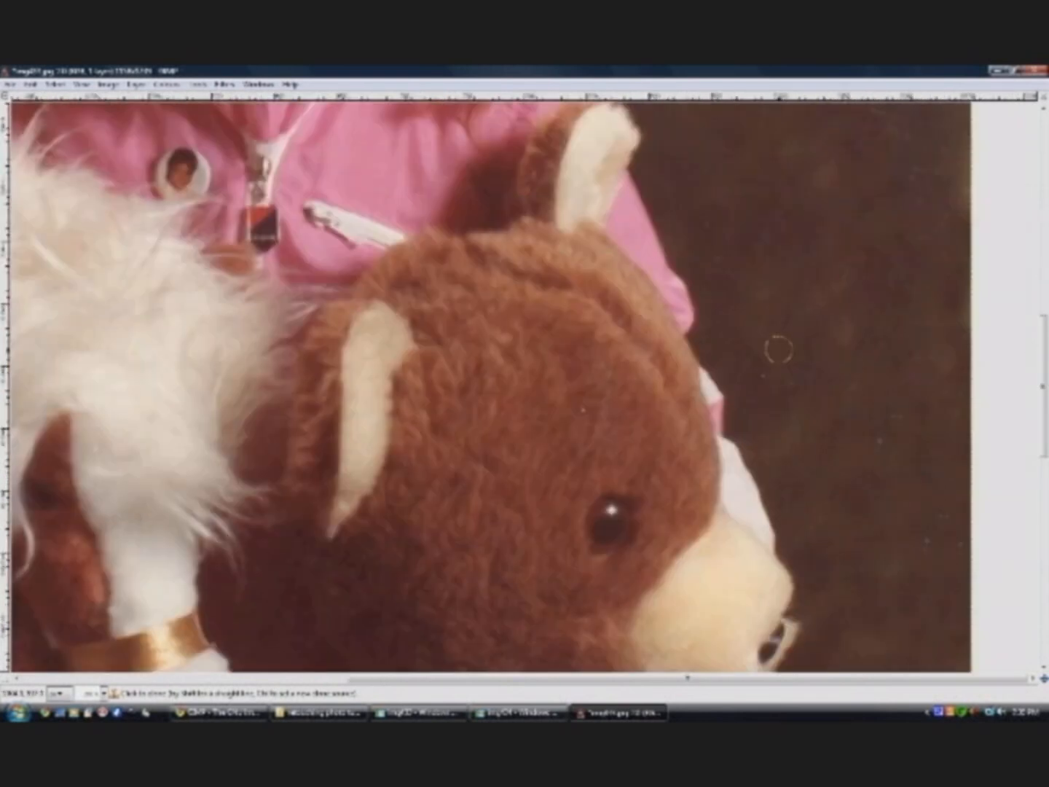
pyautogui.moveTo(889, 426)
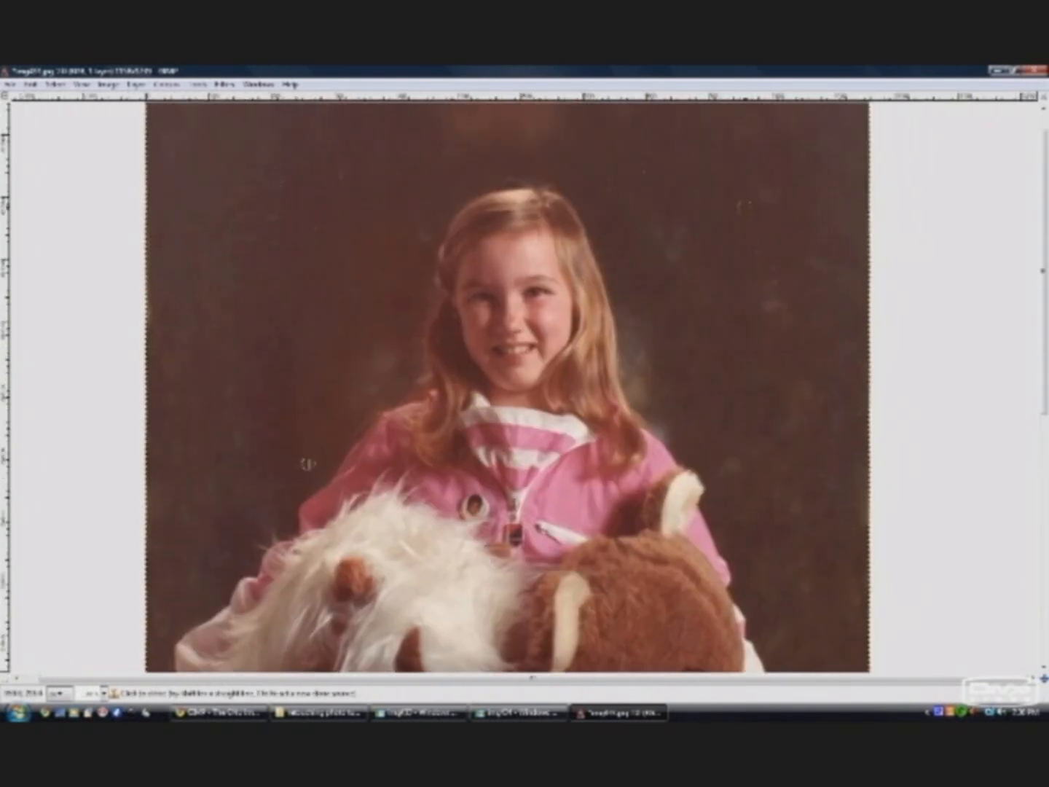
# Run Colors > Auto > Stretch Contrast to remove the reddish cast, then dismiss the Colors menu.
pyautogui.click(169, 83)
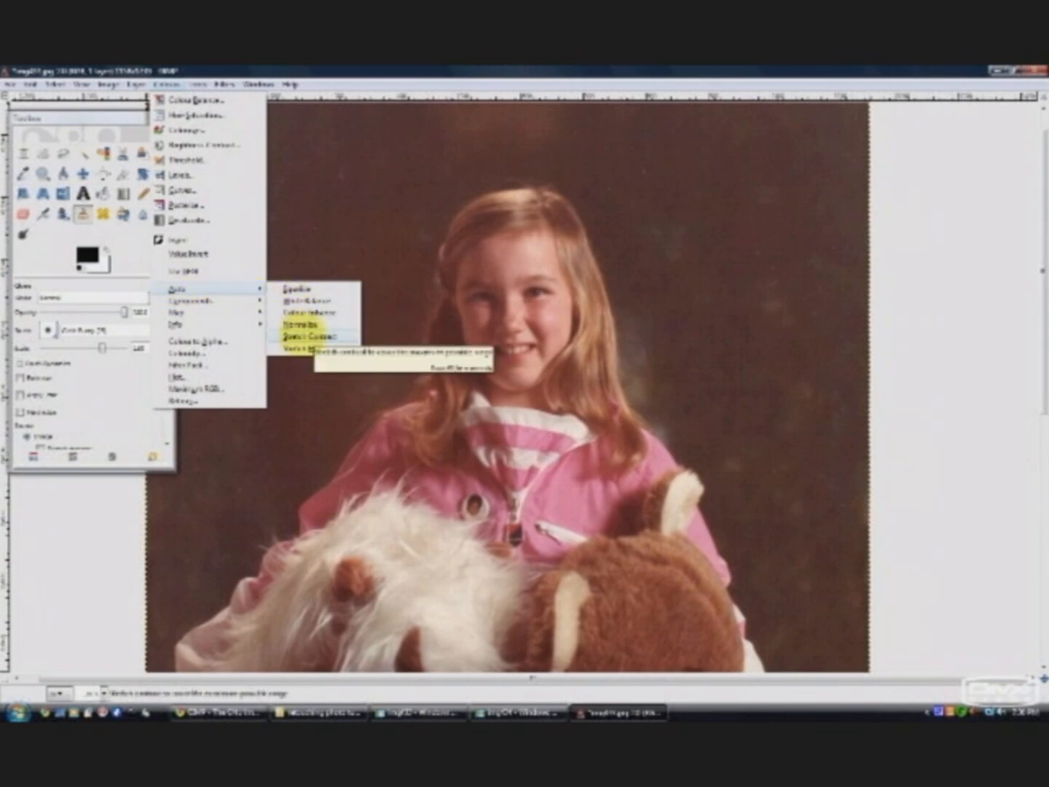
pyautogui.click(292, 335)
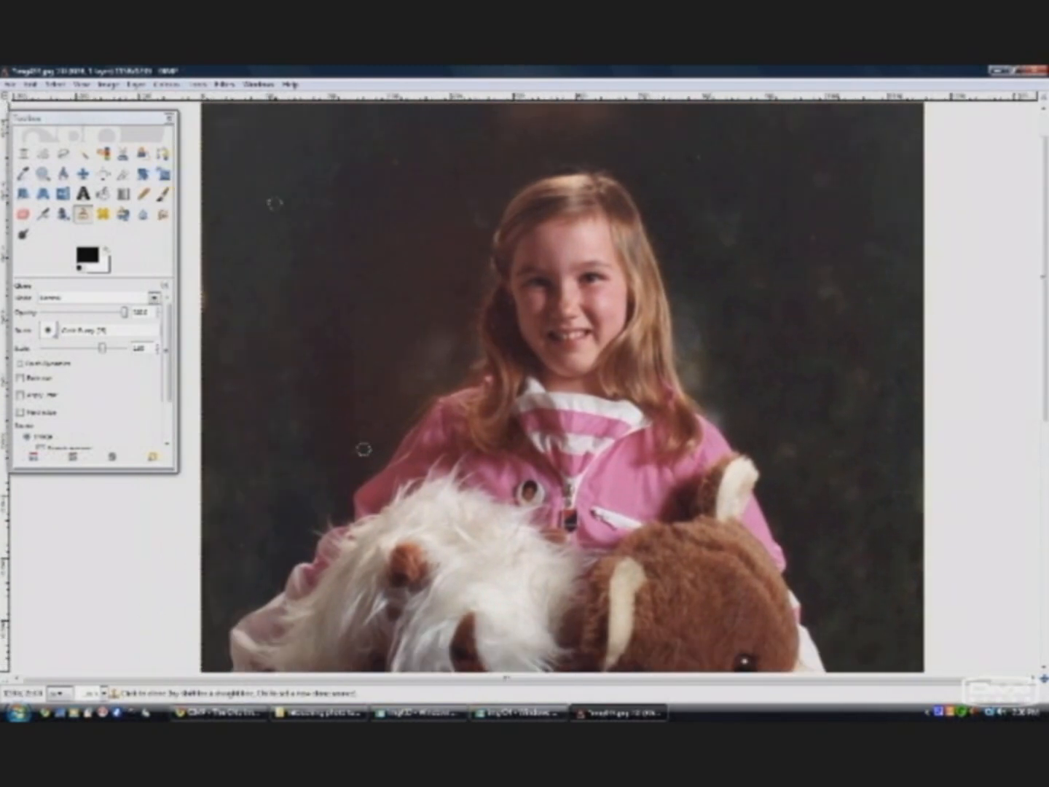
pyautogui.click(193, 83)
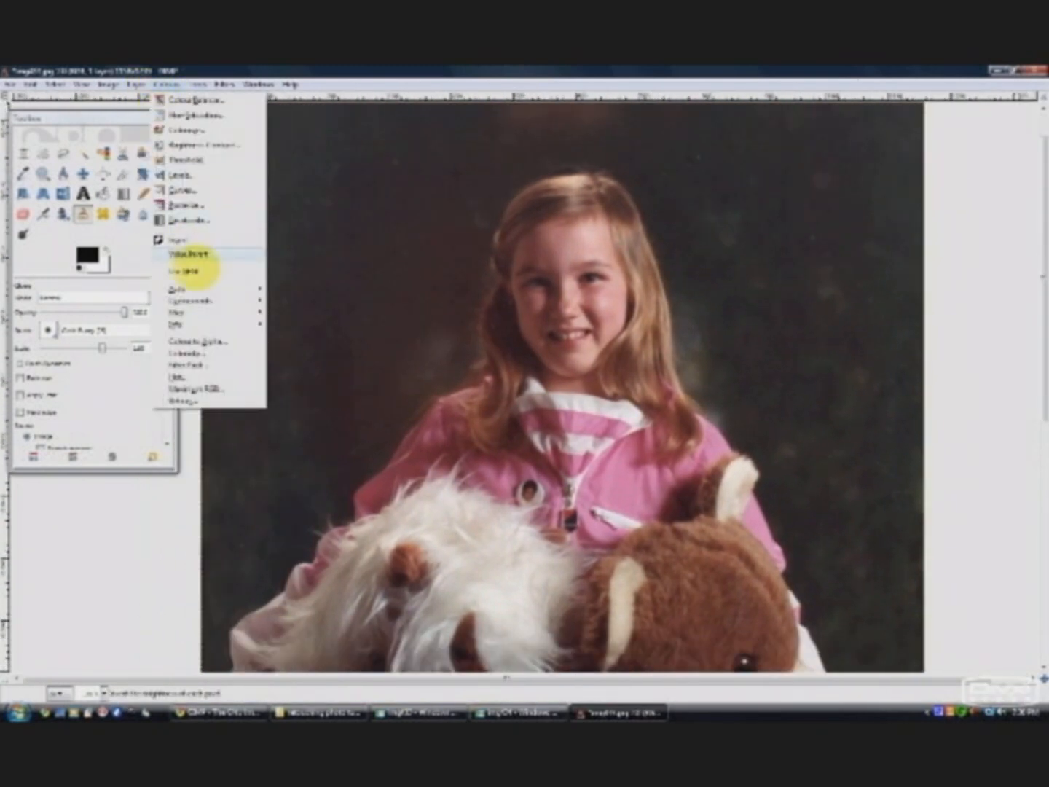
pyautogui.click(187, 269)
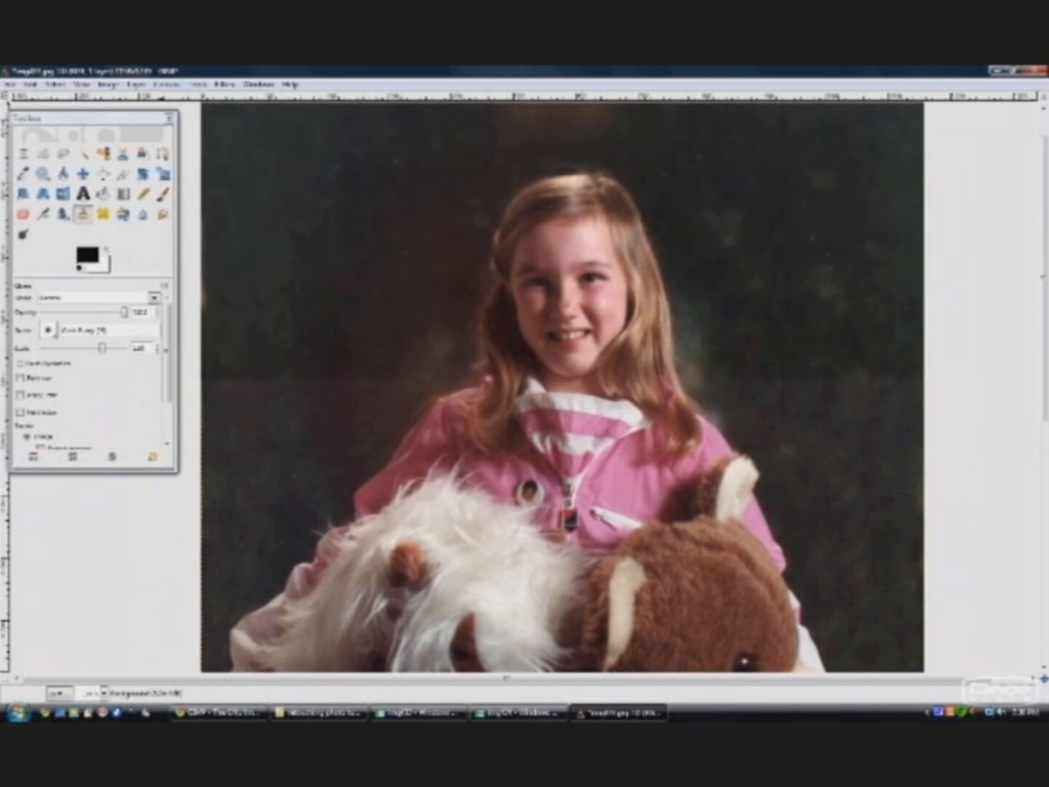